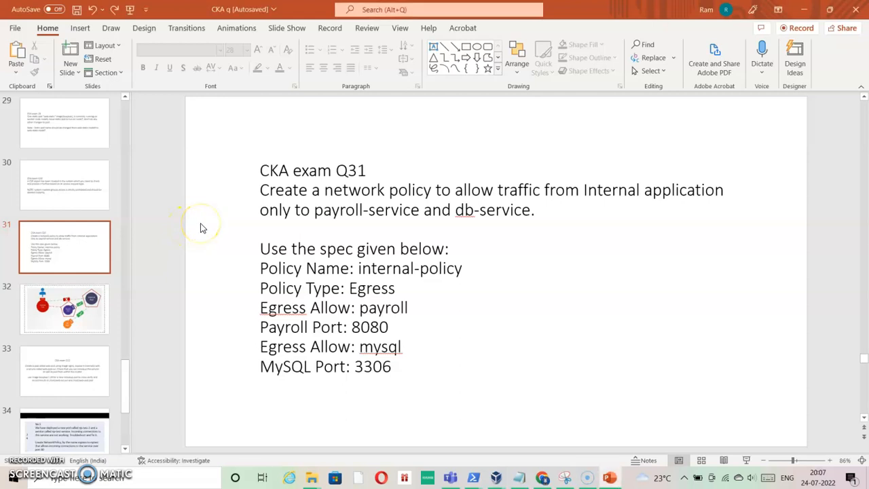
pyautogui.moveTo(444, 197)
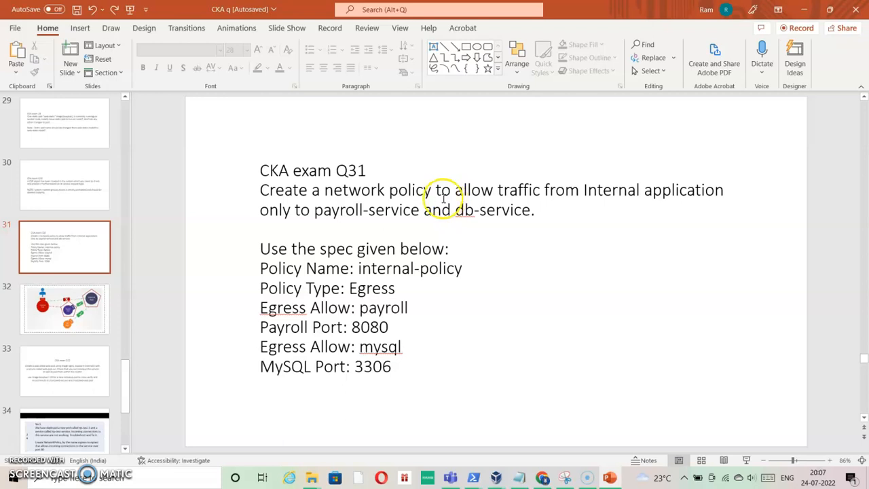
pyautogui.moveTo(445, 197)
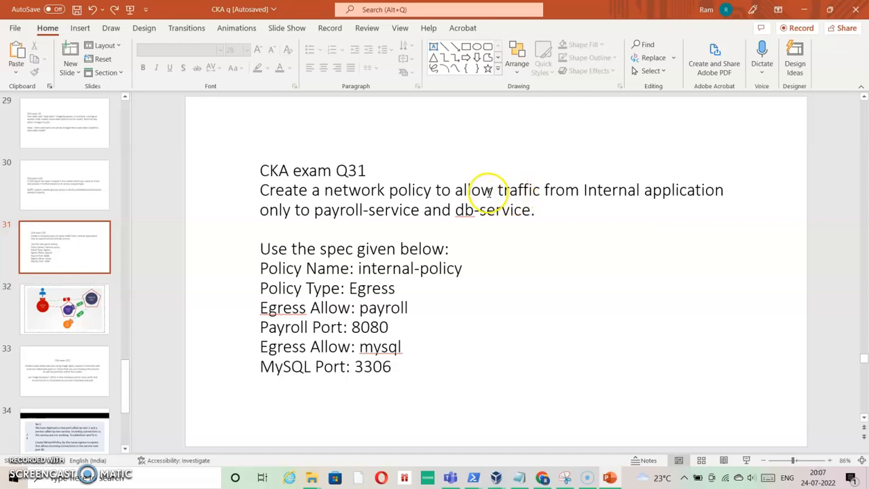
pyautogui.moveTo(285, 216)
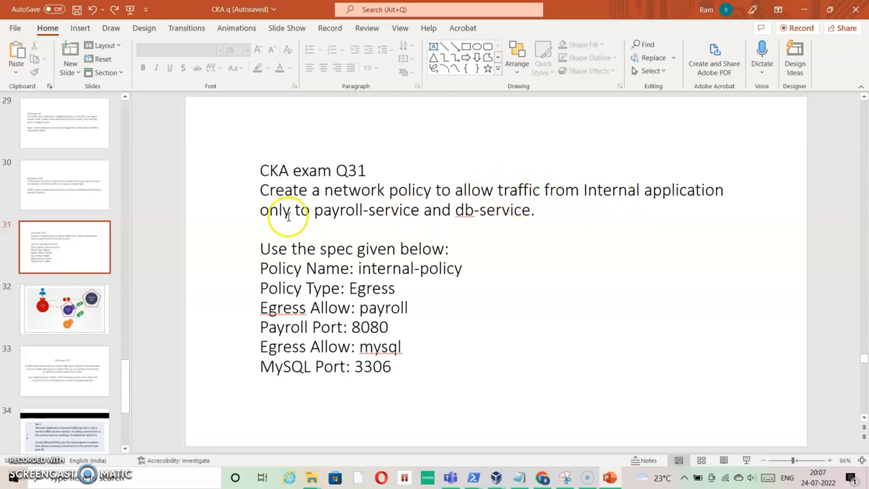
pyautogui.moveTo(447, 224)
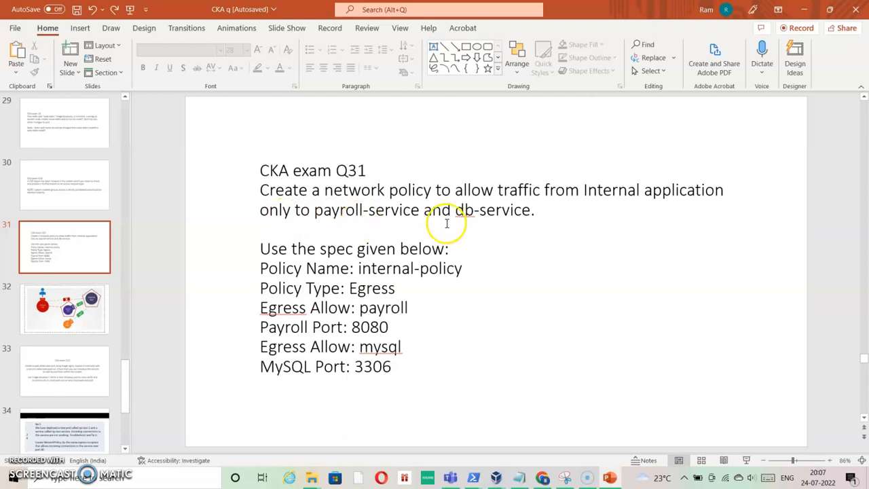
pyautogui.moveTo(389, 241)
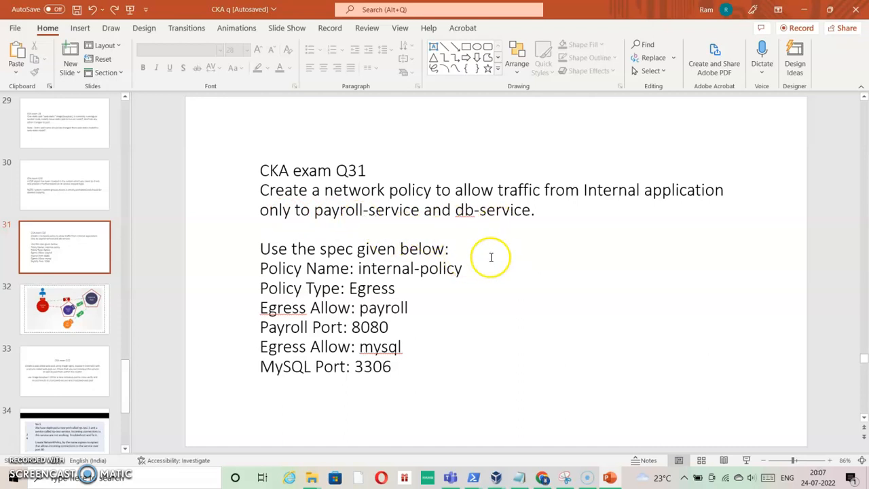
pyautogui.moveTo(340, 264)
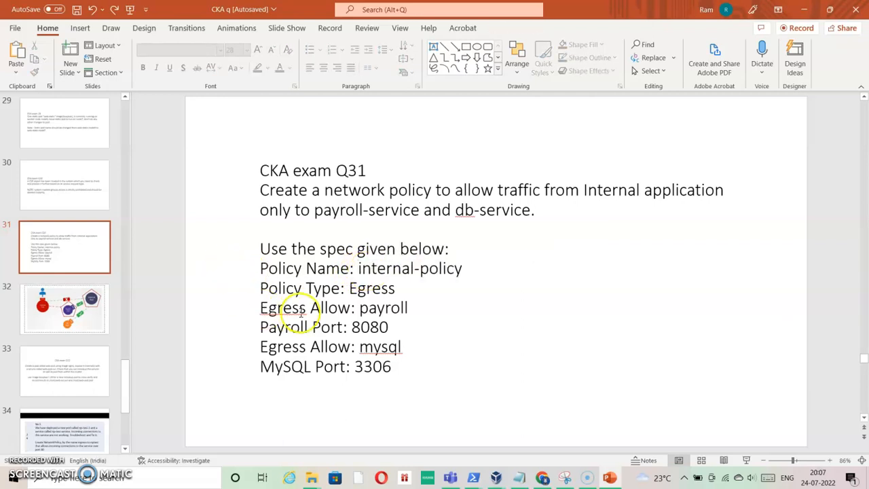
pyautogui.moveTo(380, 307)
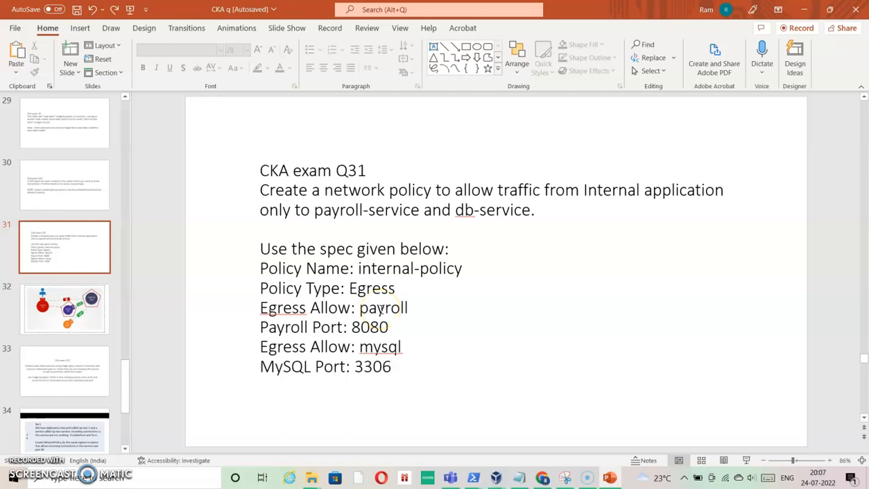
pyautogui.moveTo(383, 346)
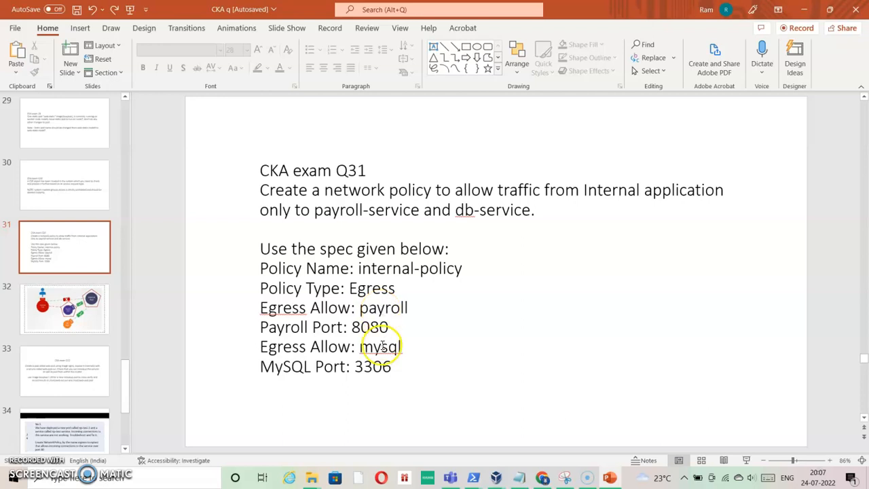
pyautogui.moveTo(333, 333)
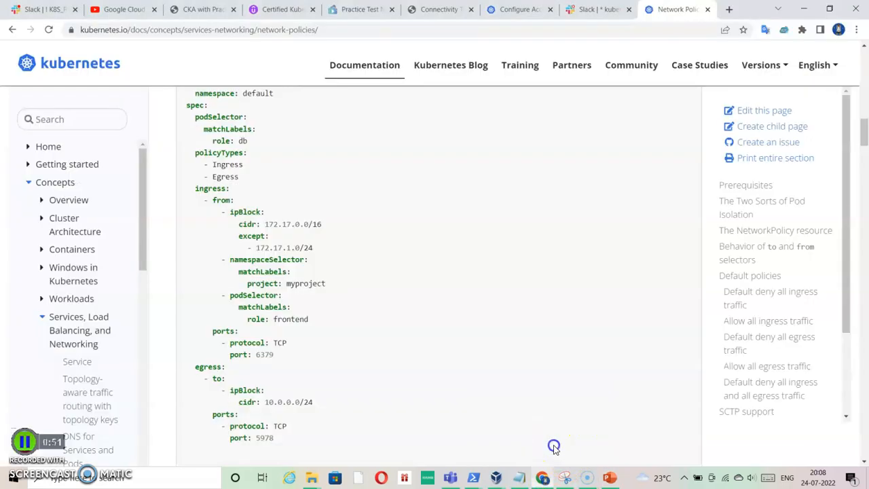
pyautogui.moveTo(360, 201)
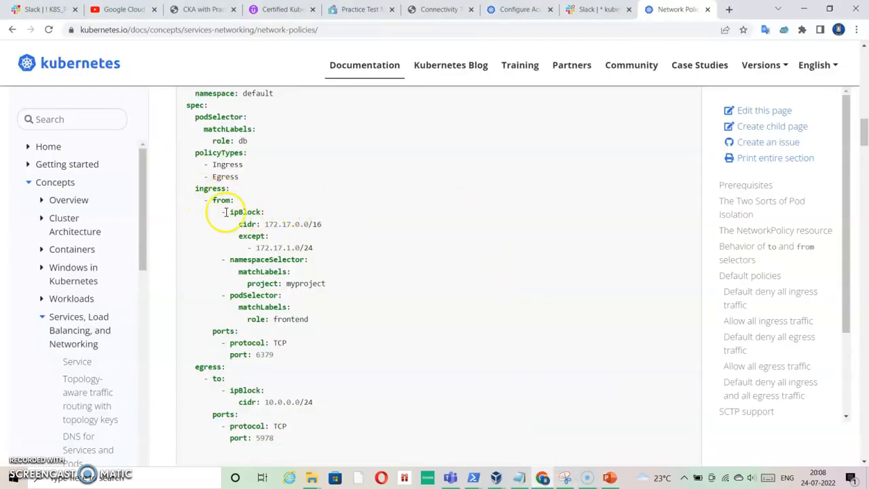
pyautogui.moveTo(205, 234)
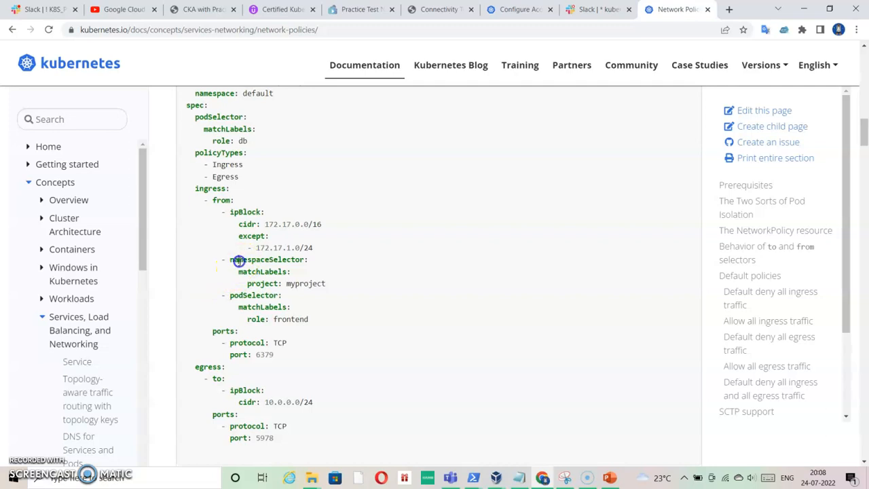
pyautogui.moveTo(246, 298)
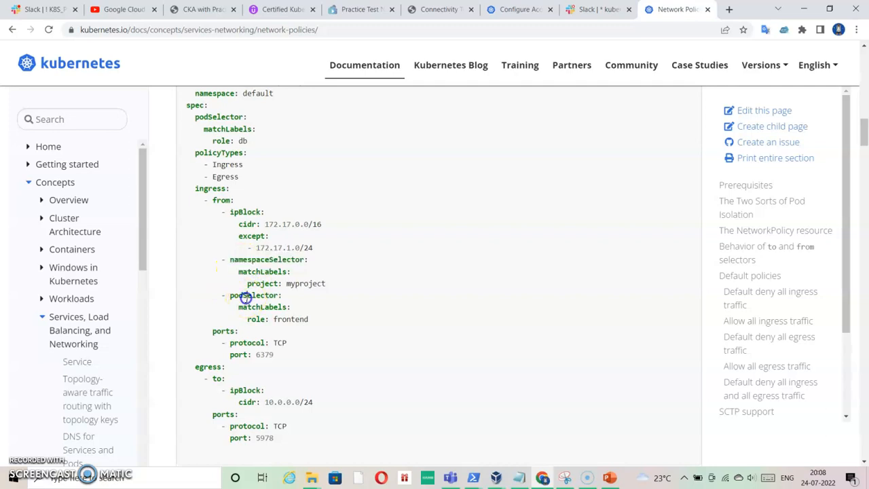
# - Review the myproject and default namespace values and the internal pod label in the draft
pyautogui.doubleClick(305, 283)
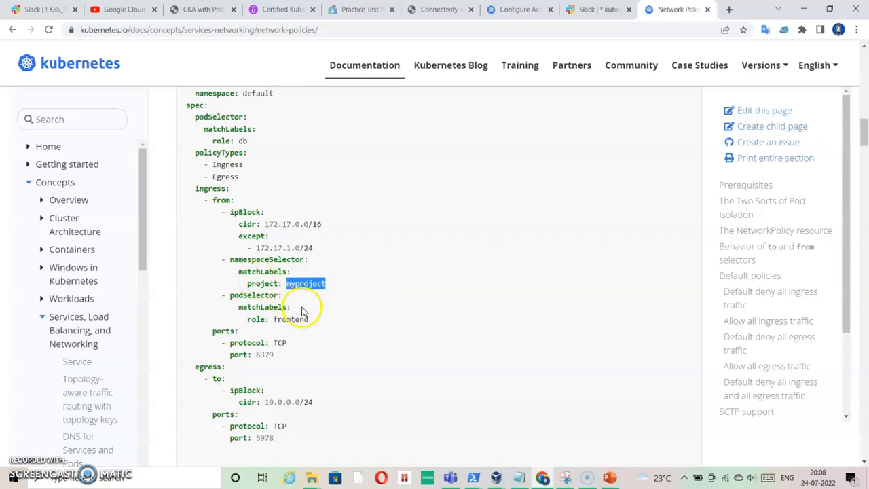
pyautogui.moveTo(540, 417)
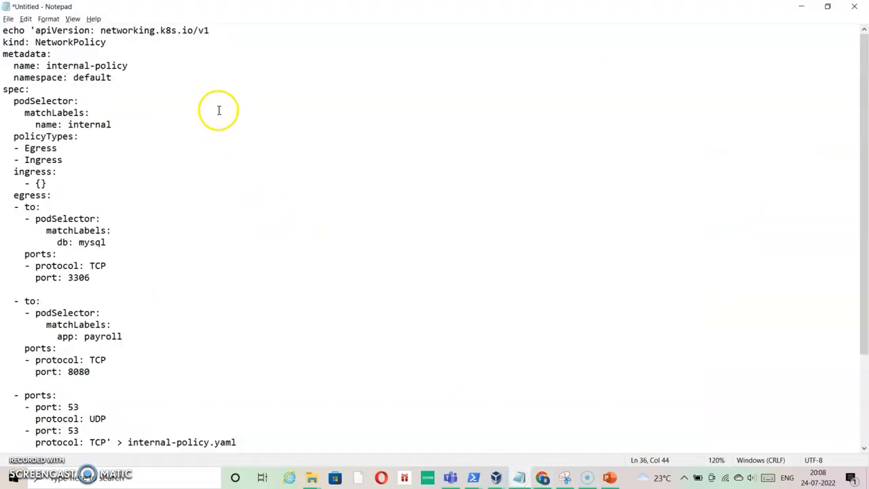
pyautogui.doubleClick(92, 77)
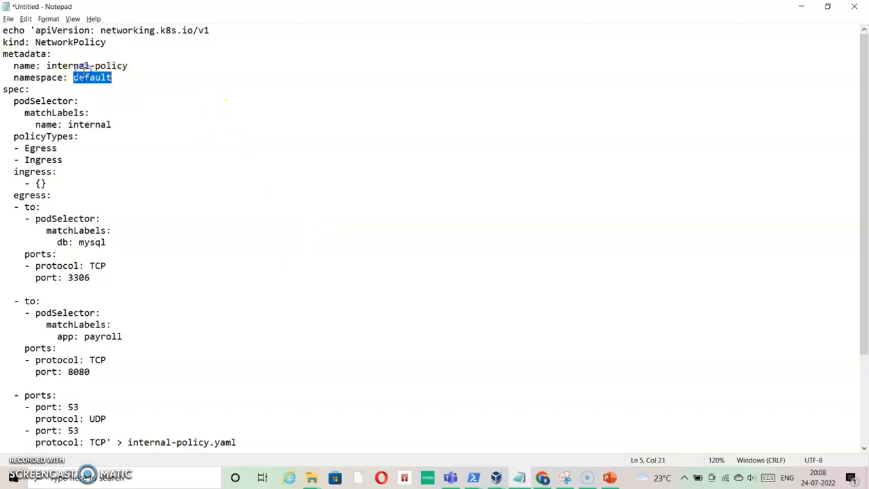
pyautogui.doubleClick(70, 66)
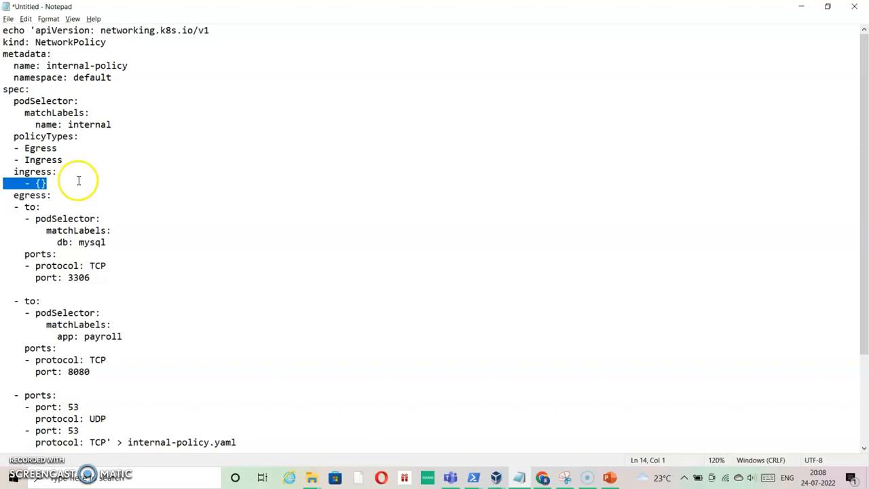
pyautogui.moveTo(80, 111)
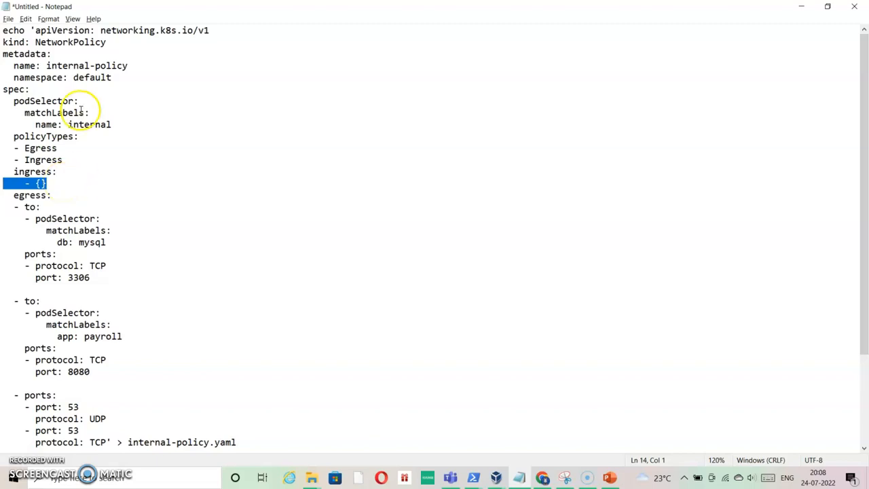
pyautogui.doubleClick(92, 77)
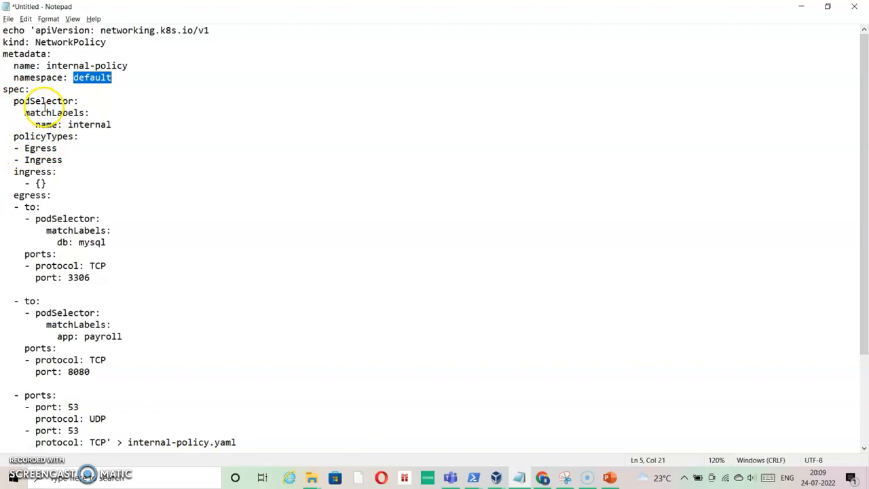
pyautogui.doubleClick(89, 125)
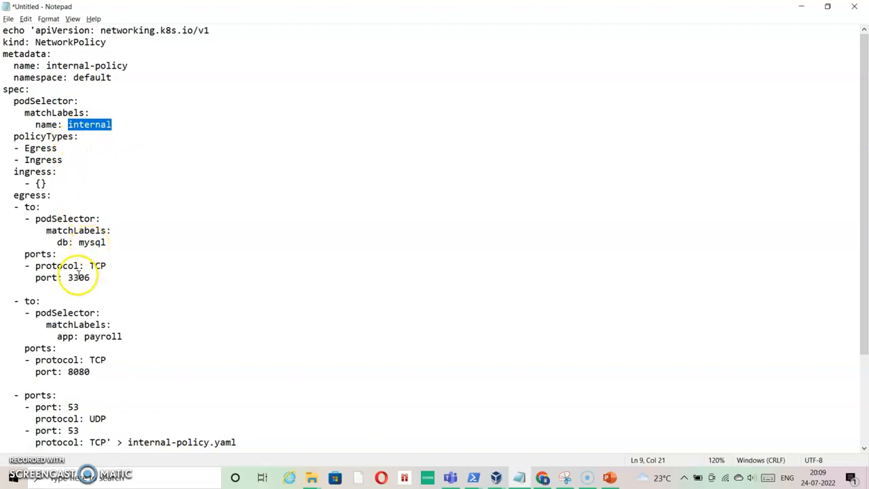
pyautogui.moveTo(38, 199)
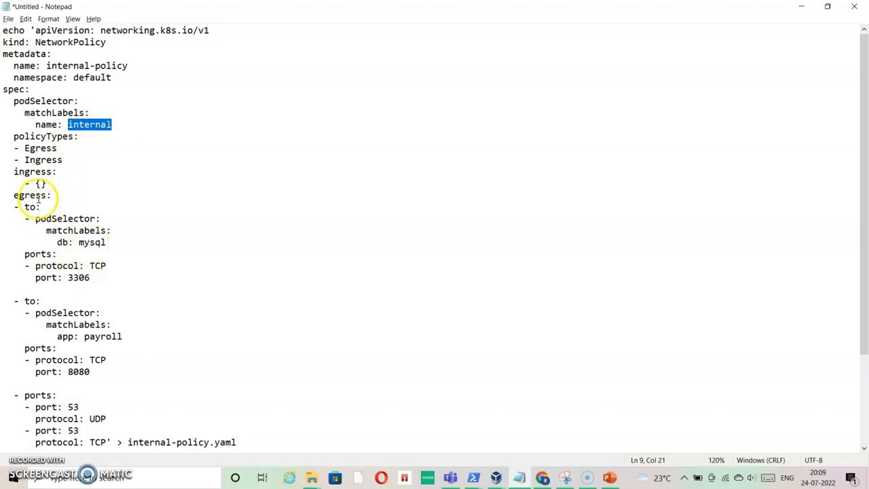
# - Check the egress rules for mysql and payroll port 8080, then select the whole command
pyautogui.doubleClick(31, 194)
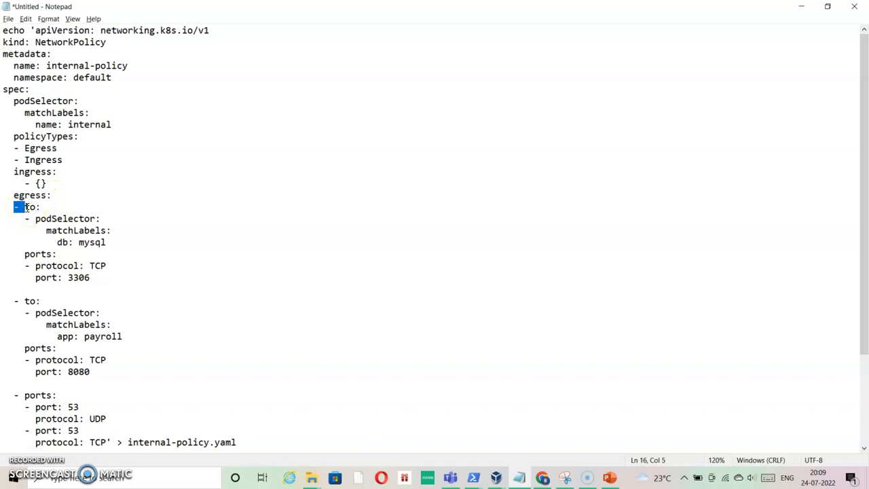
pyautogui.click(30, 207)
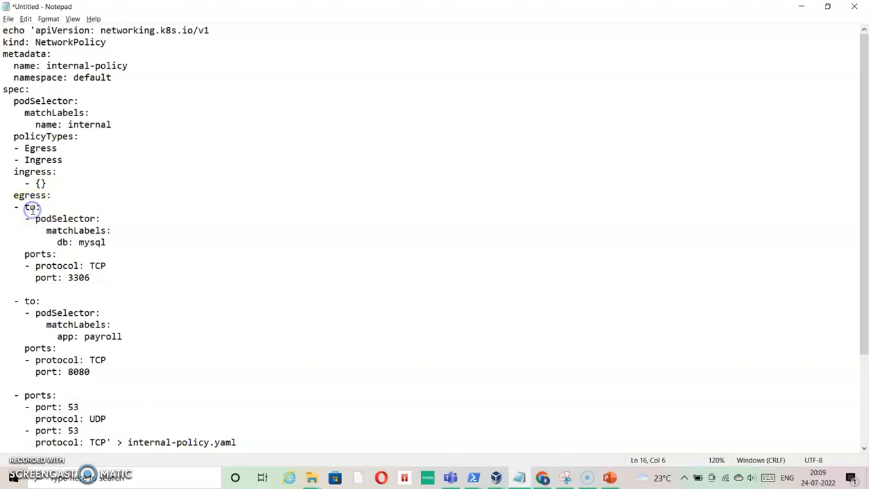
pyautogui.doubleClick(31, 206)
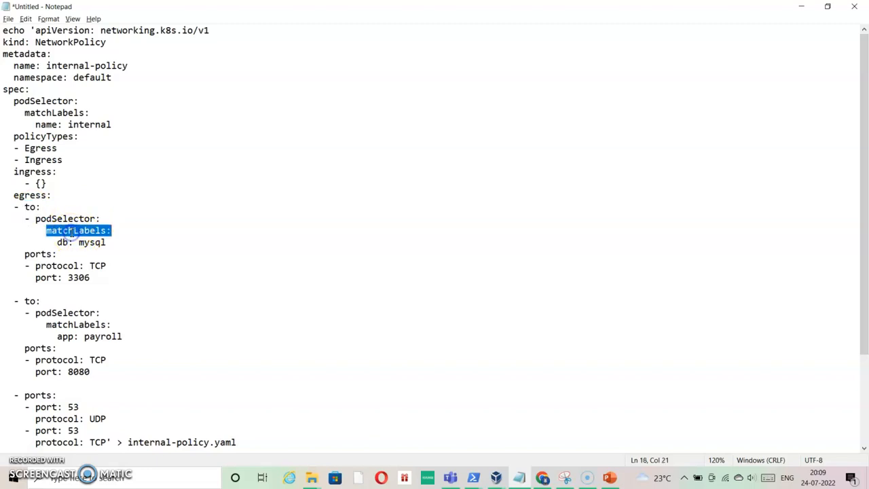
pyautogui.doubleClick(91, 243)
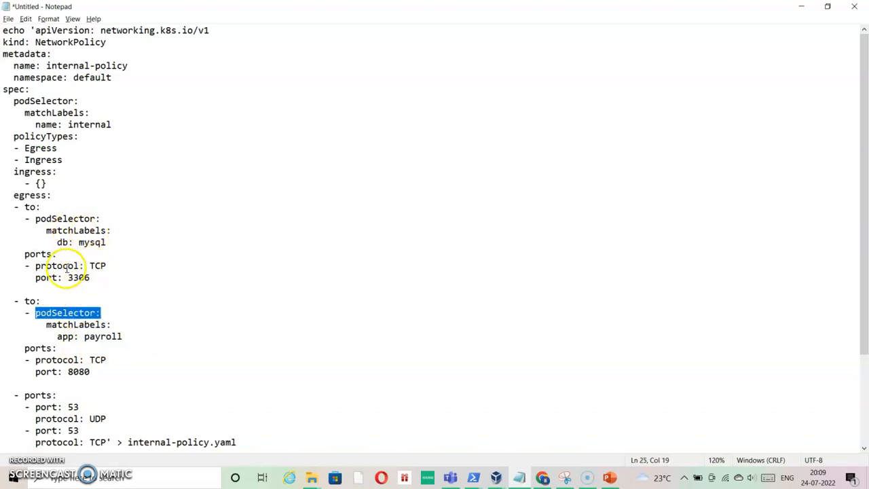
pyautogui.doubleClick(60, 265)
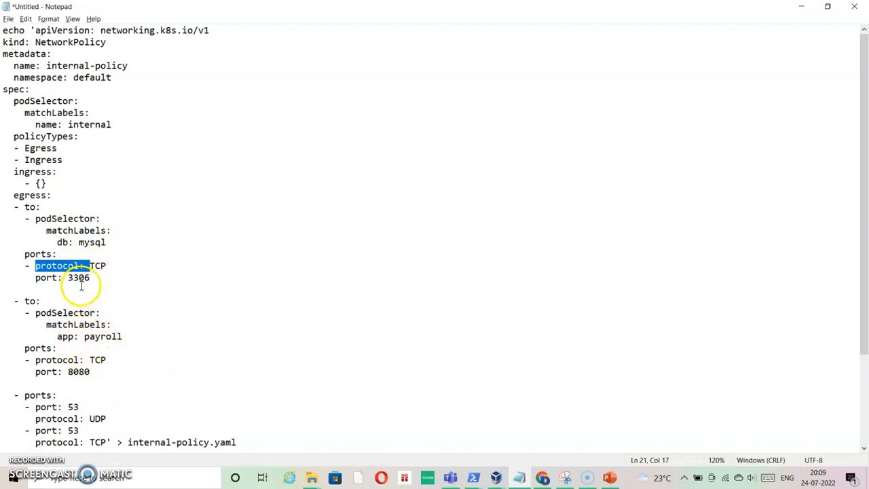
pyautogui.doubleClick(78, 277)
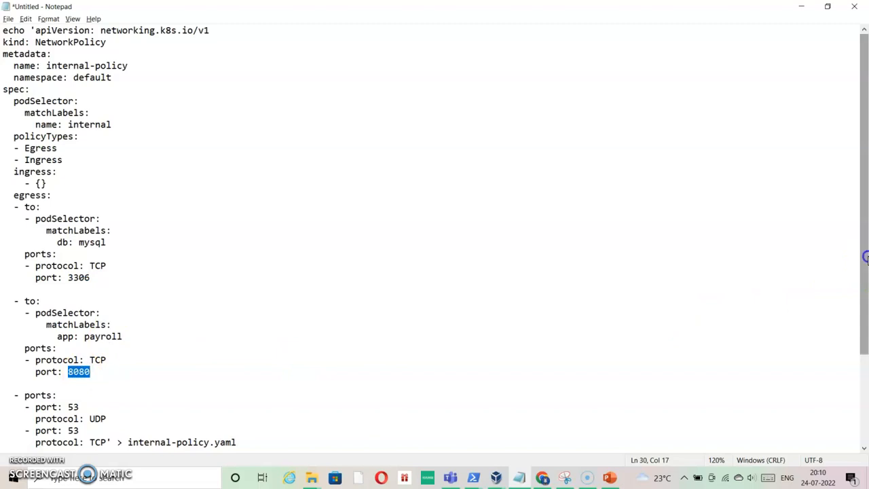
pyautogui.scroll(-3)
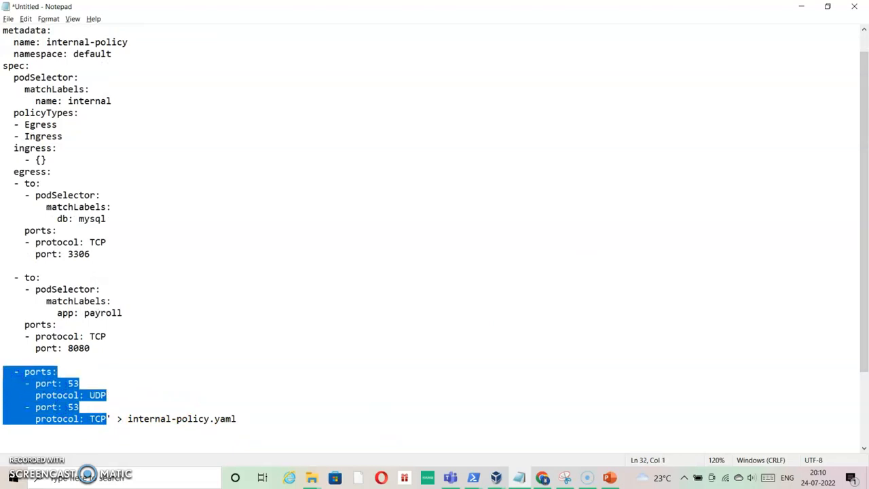
pyautogui.moveTo(104, 385)
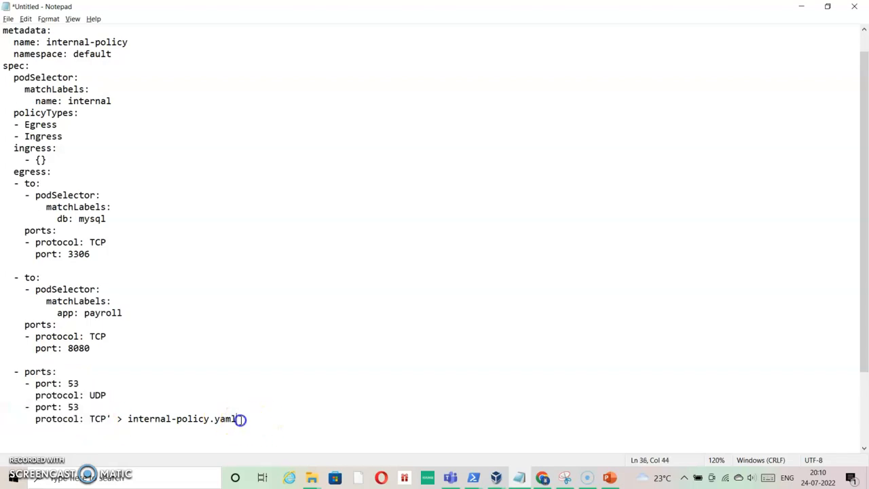
pyautogui.press('ctrl+a')
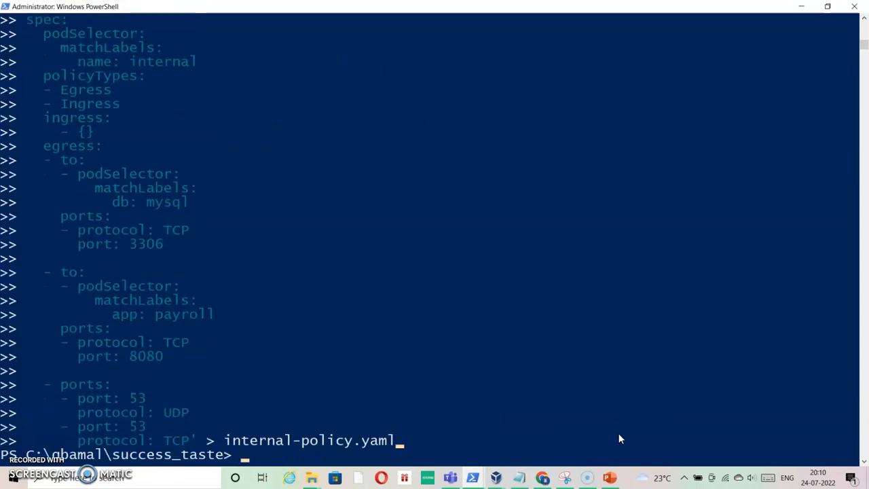
# - Type the kubectl apply -f .\internal-policy command to apply the saved policy file
pyautogui.write('g')
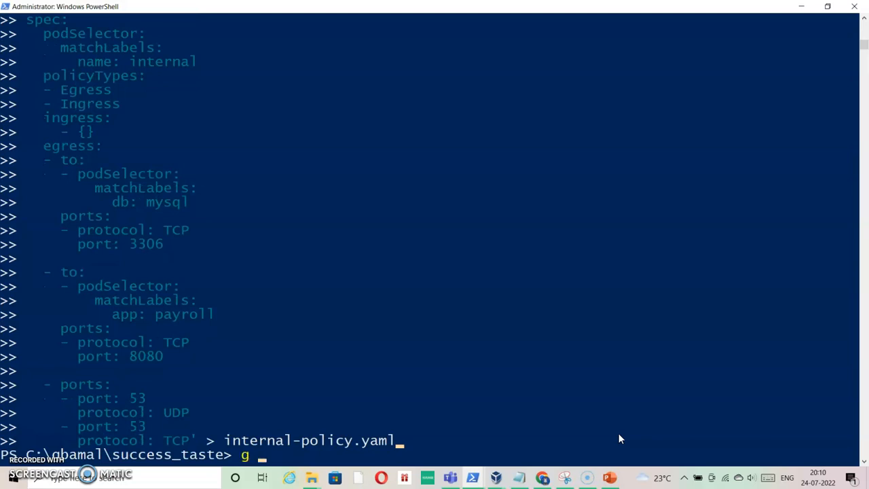
pyautogui.write('apply -f')
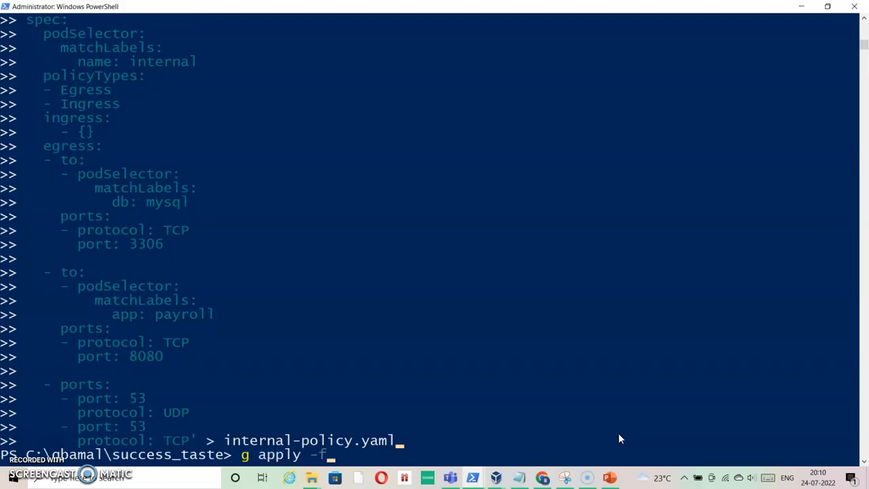
pyautogui.write('.\\internal-policy')
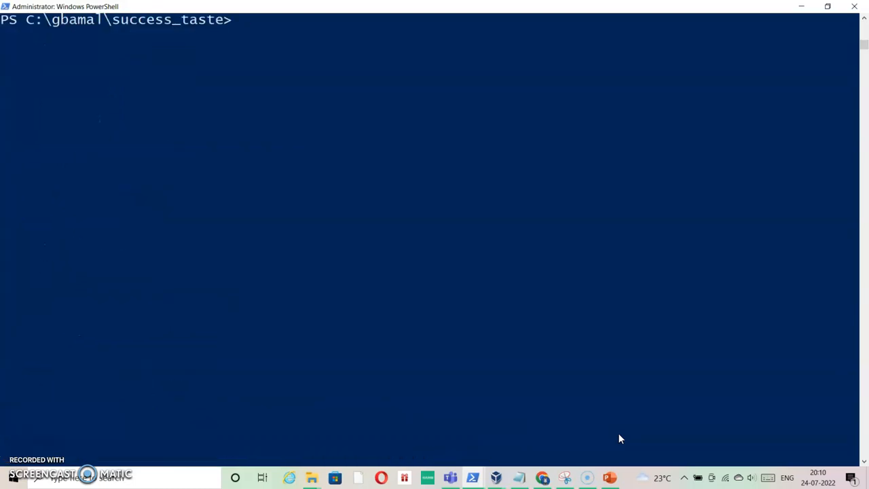
# - Run kubectl get netpol to confirm internal-policy selects pods labelled name=internal
pyautogui.write('g')
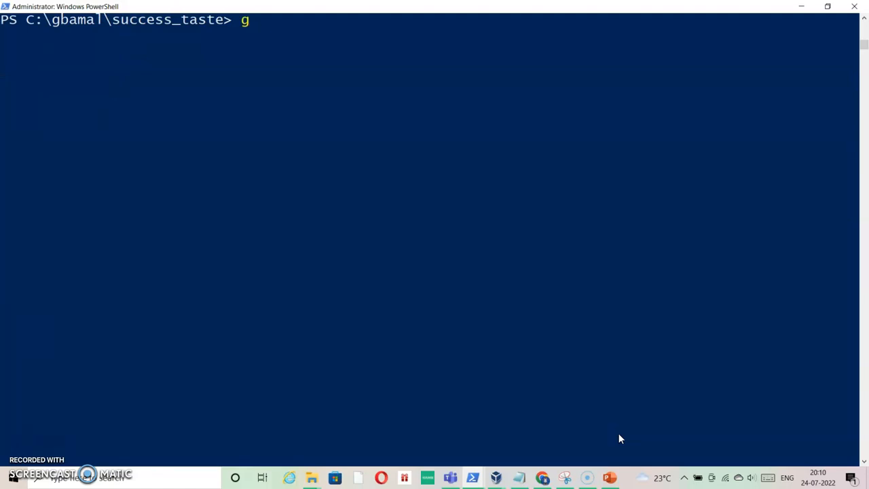
pyautogui.write('get')
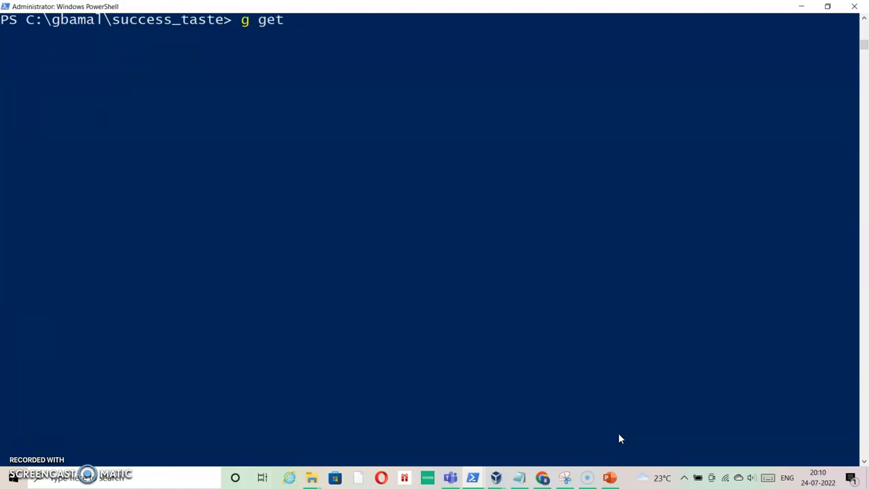
pyautogui.press('enter')
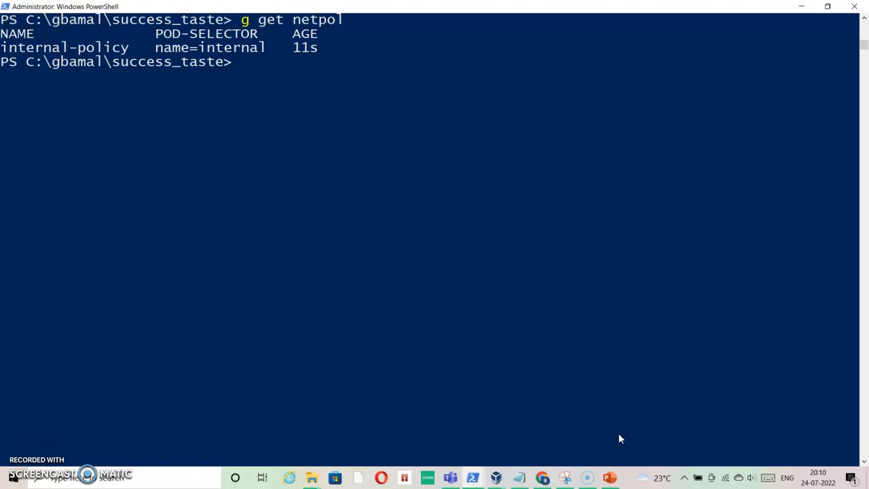
pyautogui.write('g d')
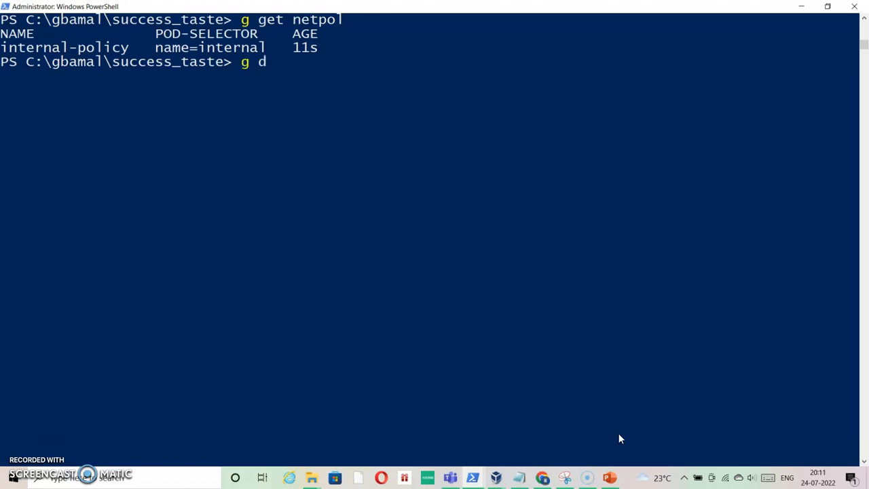
# - Type kubectl describe netpol internal-policy to show its ingress and egress rules
pyautogui.write('escribe')
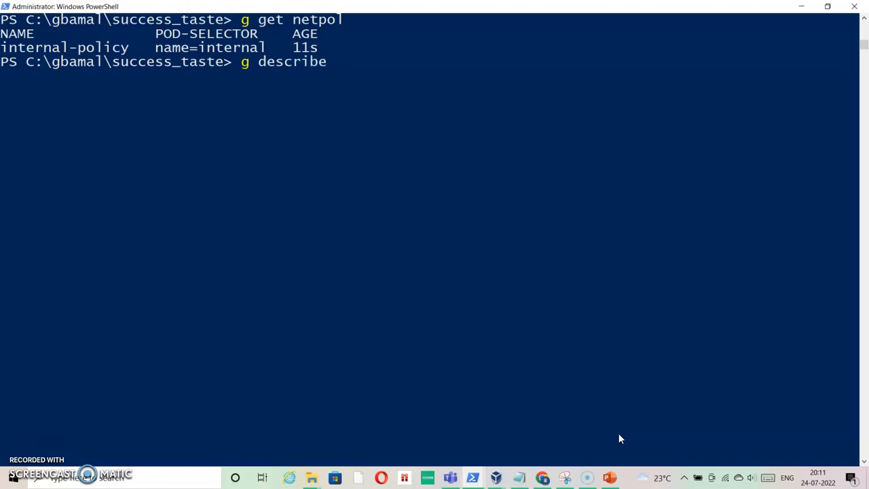
pyautogui.write('netpol')
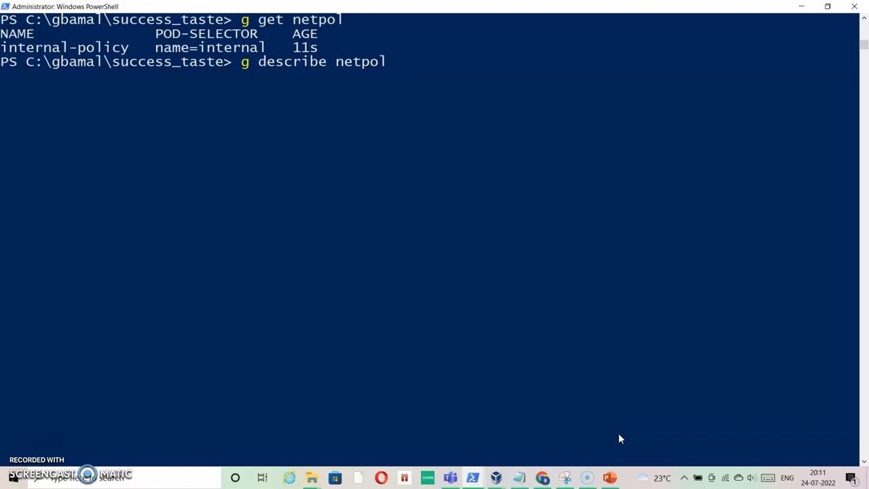
pyautogui.write('interna')
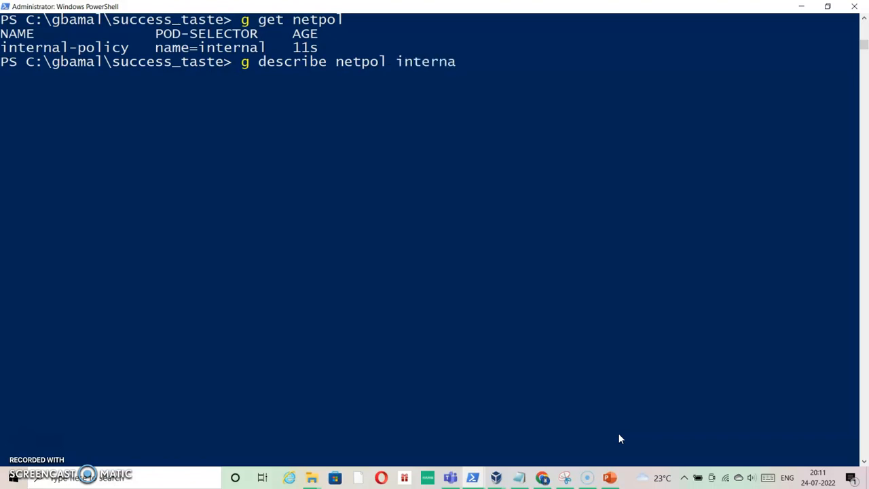
pyautogui.write('l-policy')
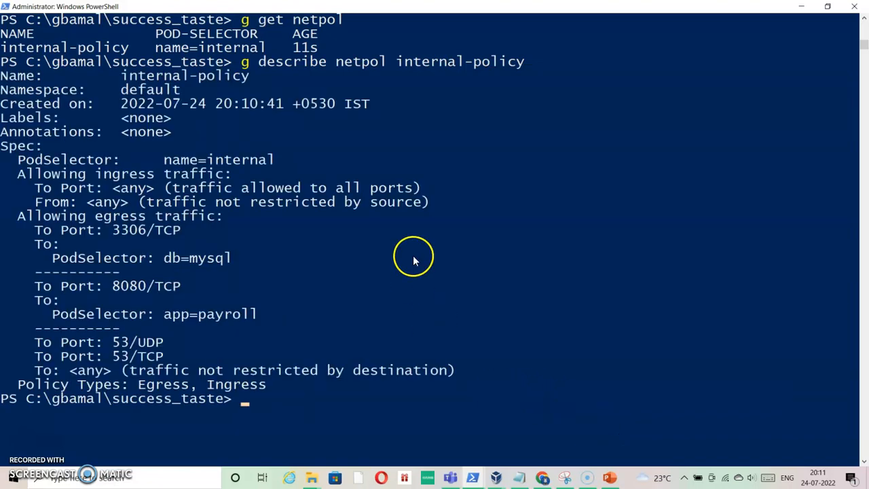
pyautogui.doubleClick(185, 76)
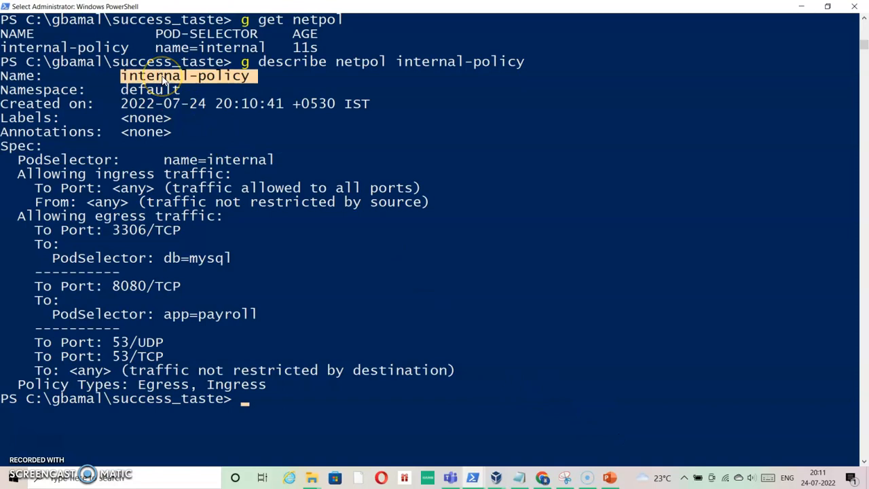
pyautogui.doubleClick(150, 89)
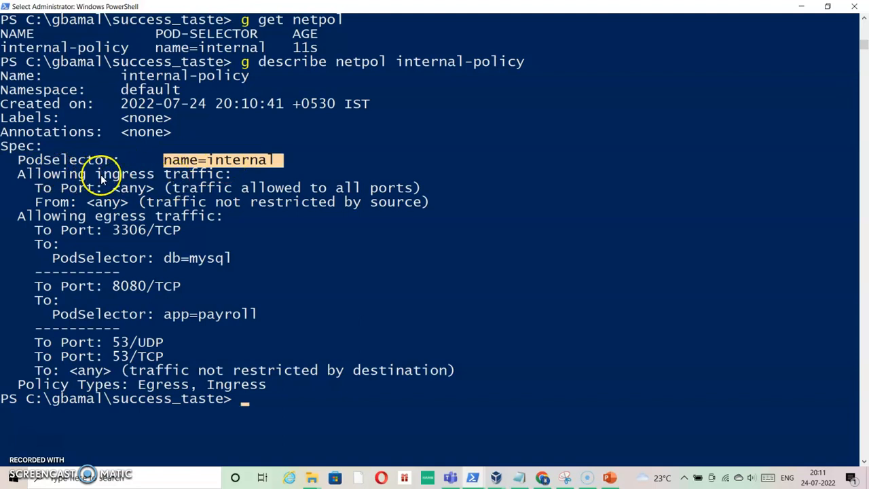
pyautogui.moveTo(103, 204)
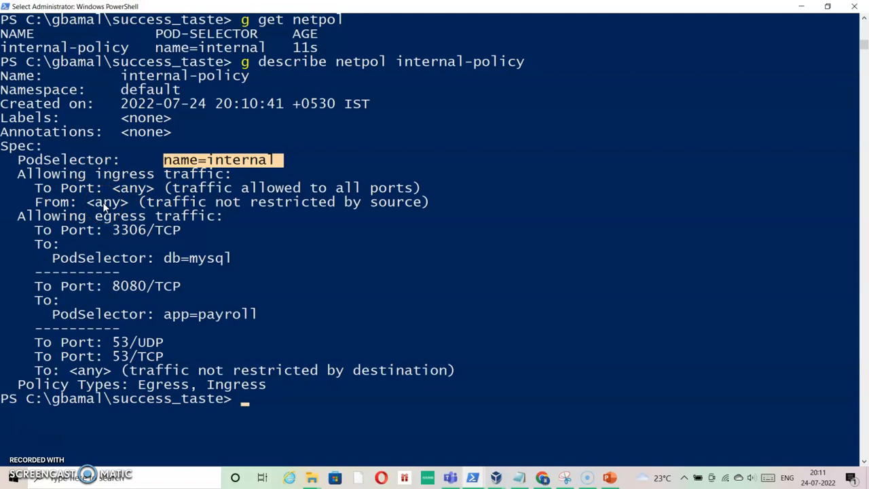
pyautogui.moveTo(125, 196)
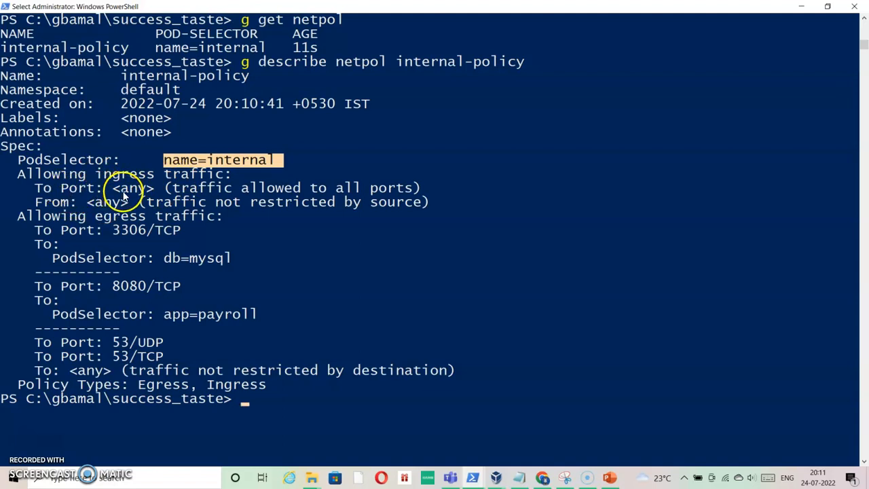
pyautogui.moveTo(275, 194)
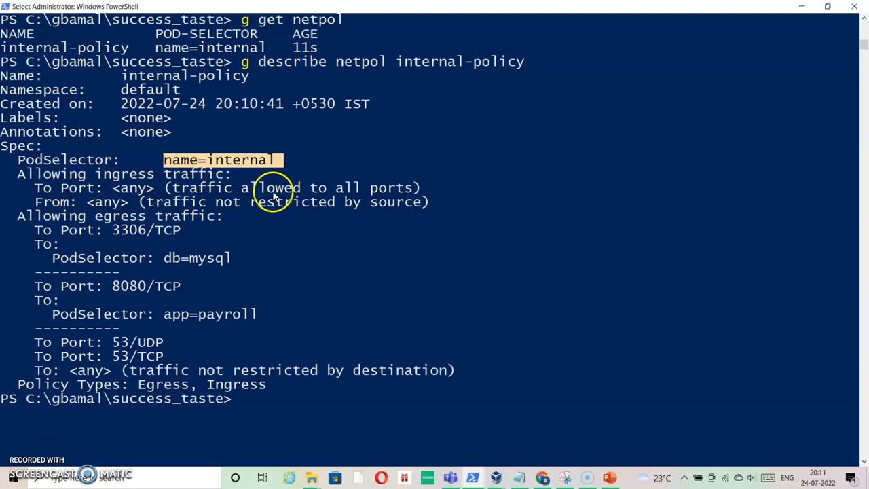
pyautogui.moveTo(284, 195)
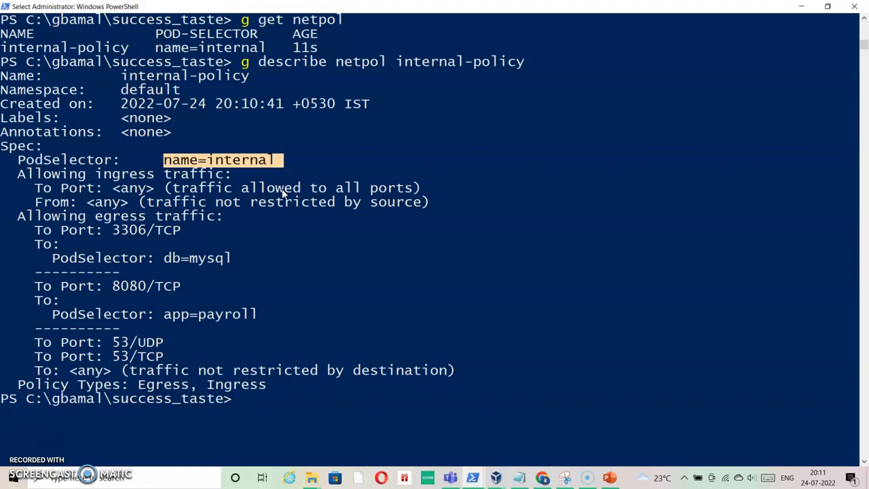
pyautogui.moveTo(136, 223)
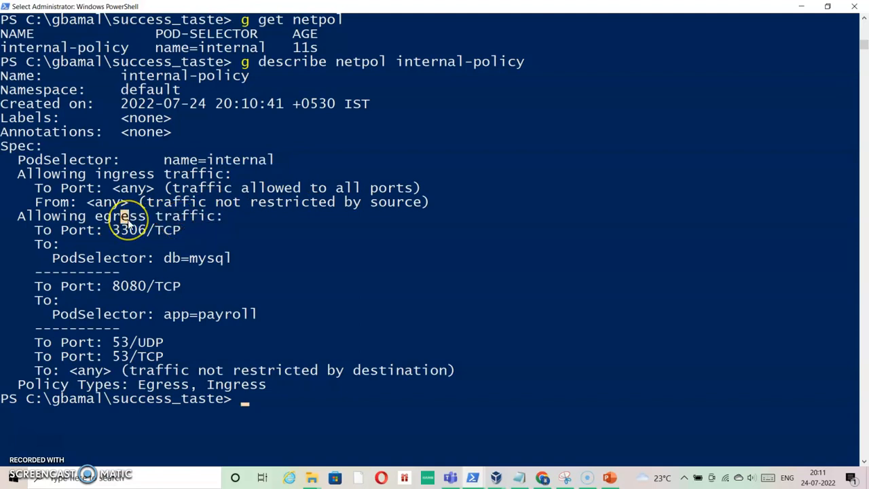
pyautogui.doubleClick(119, 216)
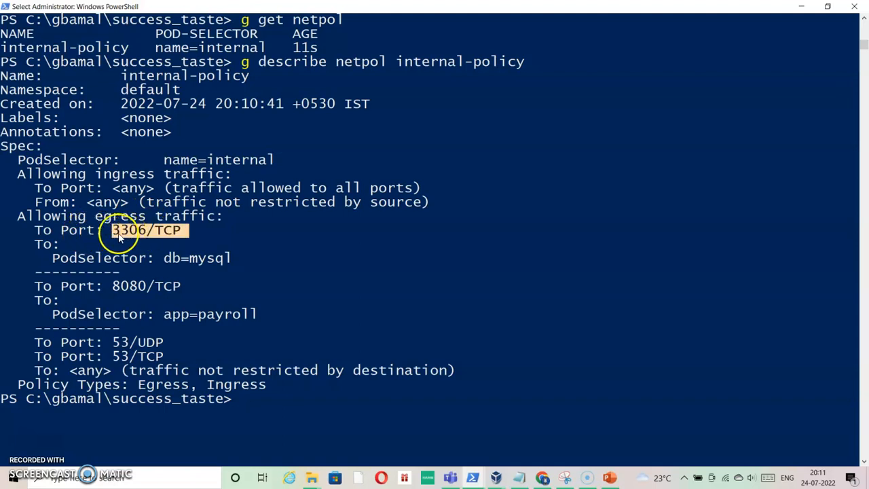
pyautogui.moveTo(142, 236)
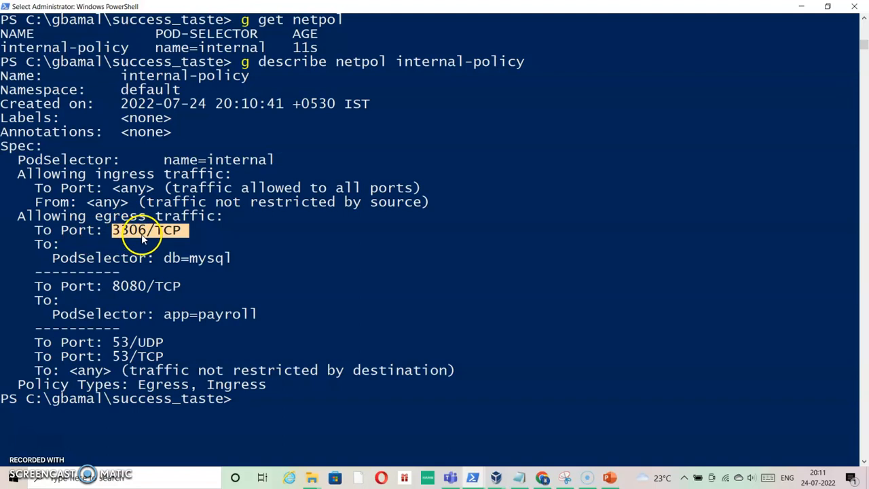
pyautogui.doubleClick(201, 258)
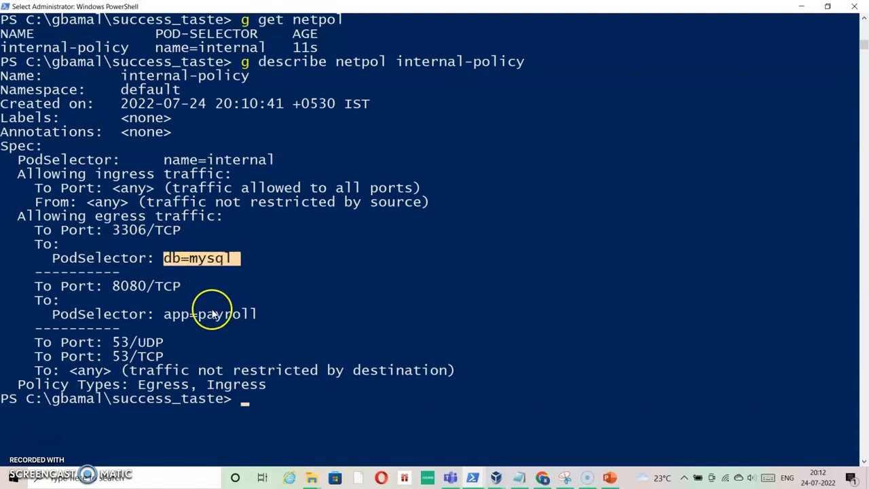
pyautogui.moveTo(153, 285)
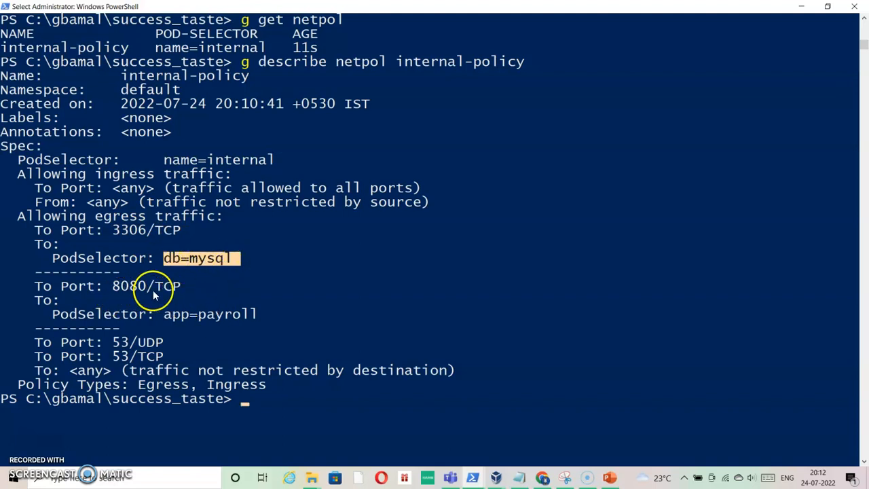
pyautogui.moveTo(243, 322)
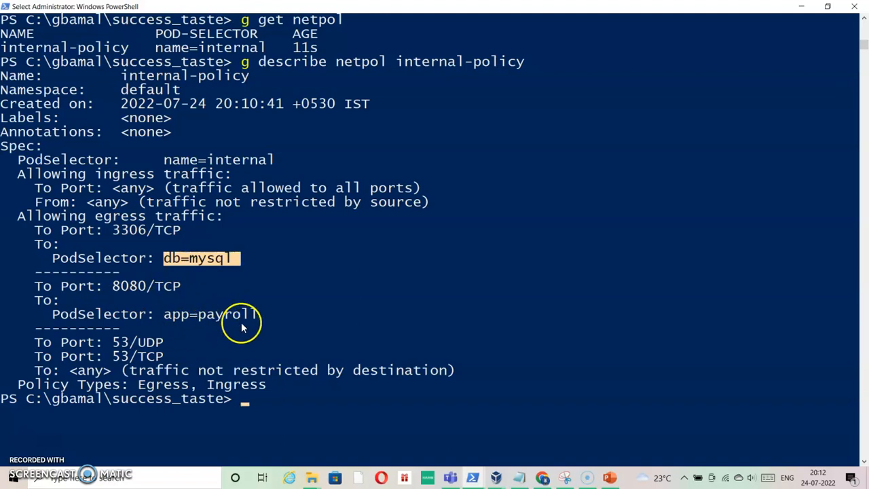
pyautogui.moveTo(87, 349)
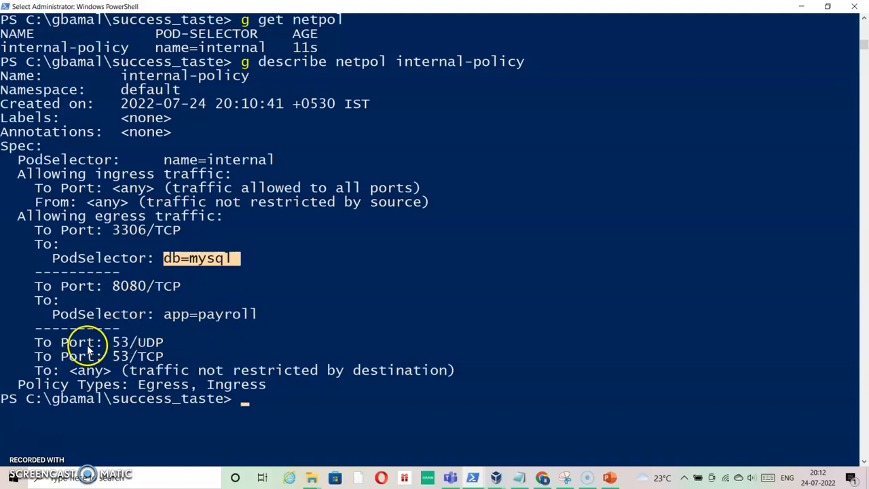
pyautogui.moveTo(169, 346)
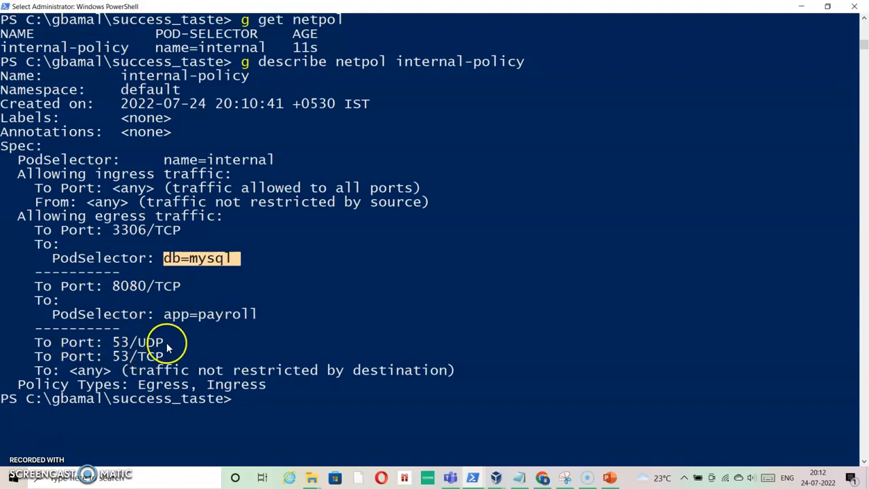
pyautogui.moveTo(298, 331)
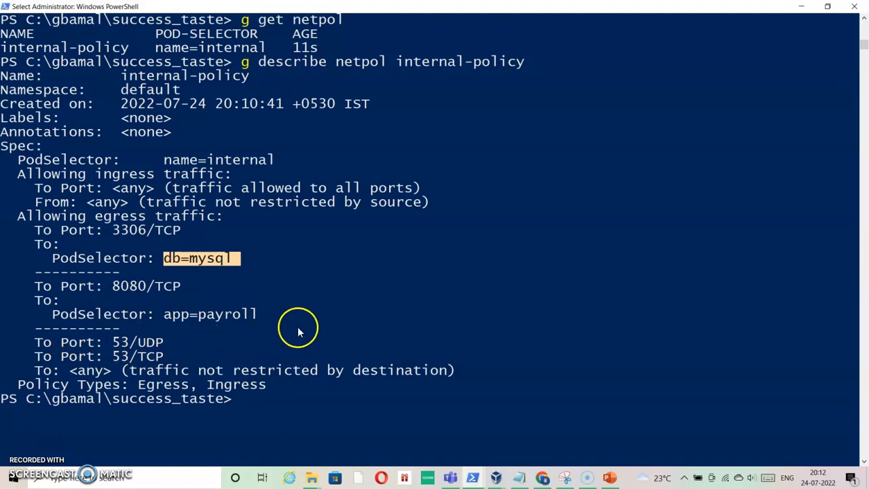